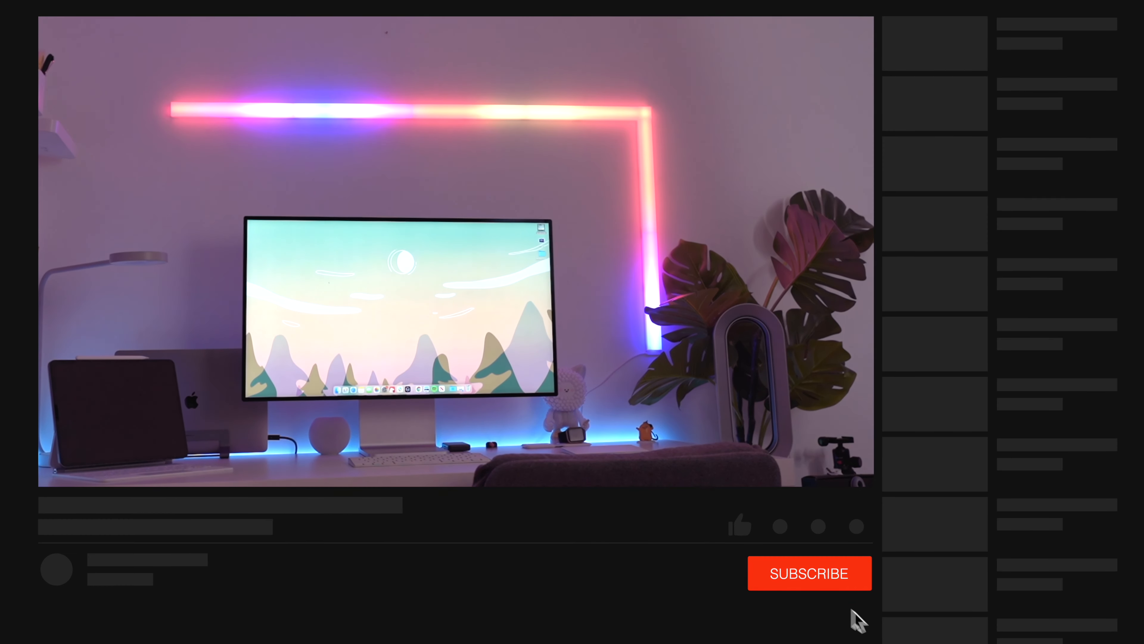
- Subscribe to the desk setup video's channel so the button reads SUBSCRIBED
left_click(809, 573)
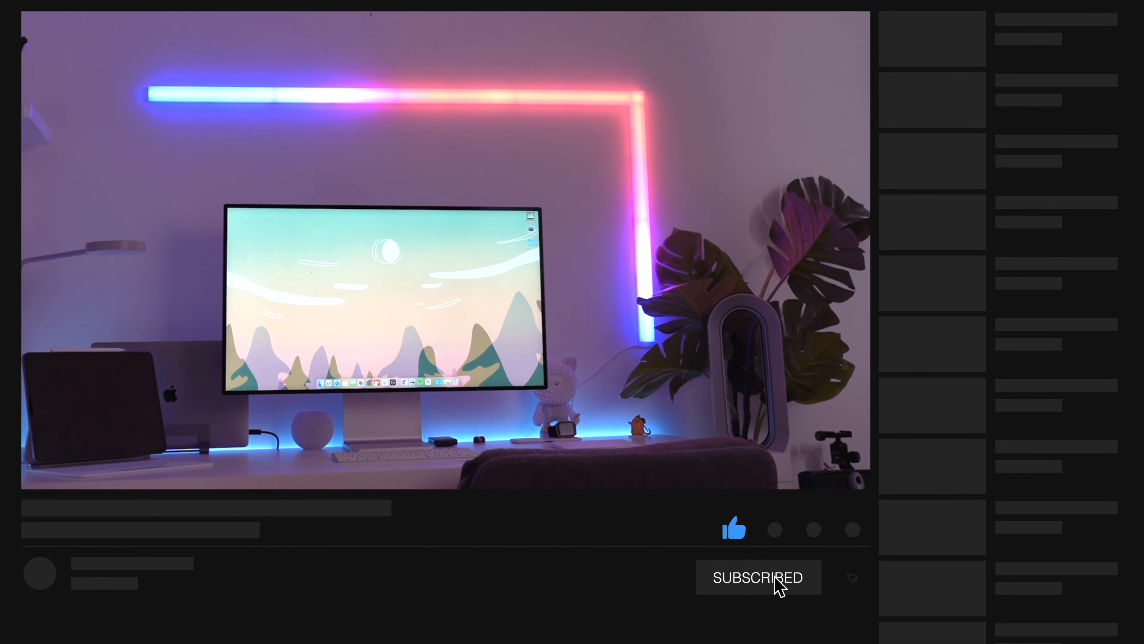